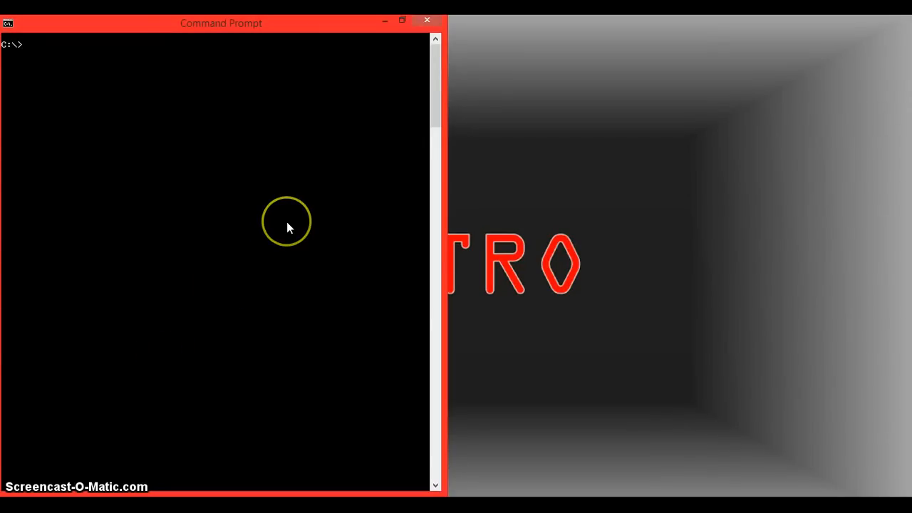
mouse_move(506, 21)
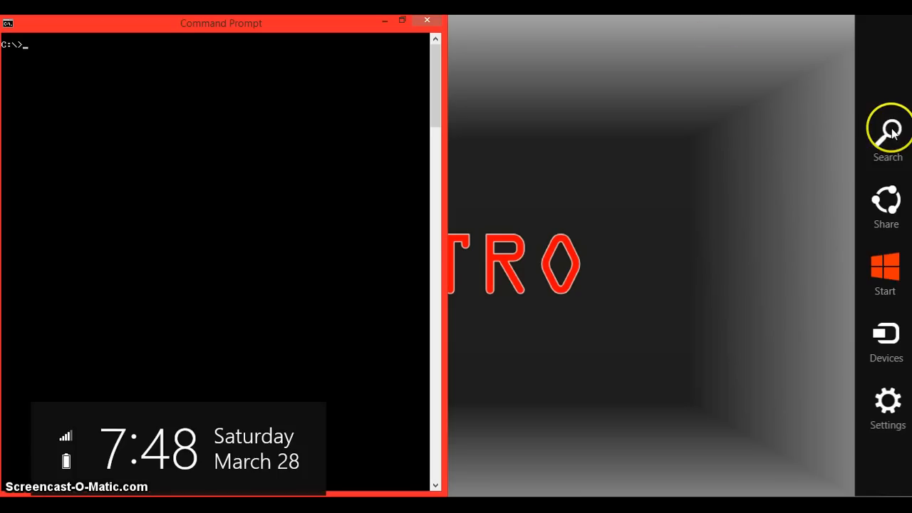
Search Windows for 'cmd' to bring up the Command Prompt result
left_click(887, 131)
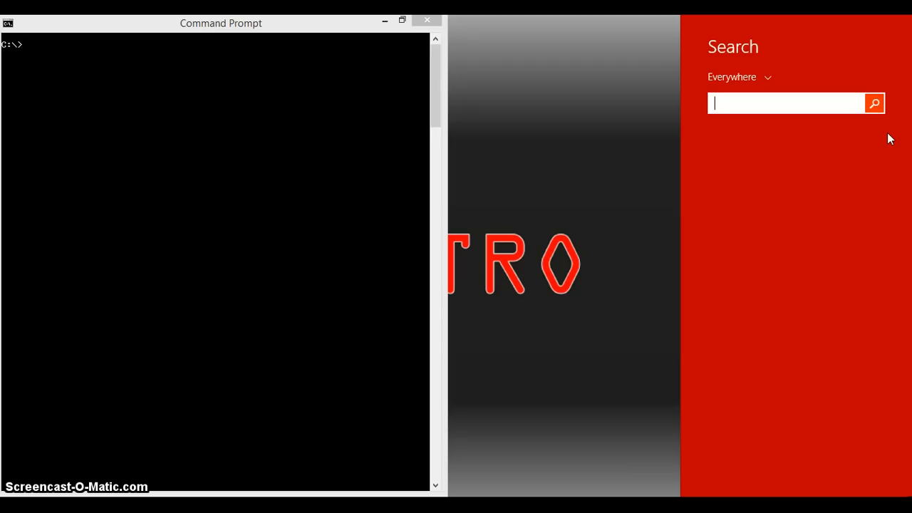
type("cm")
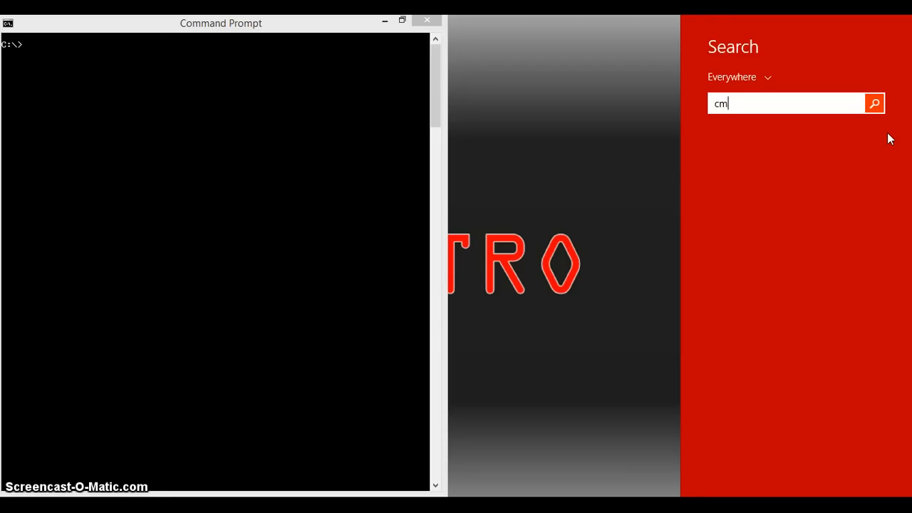
type("d")
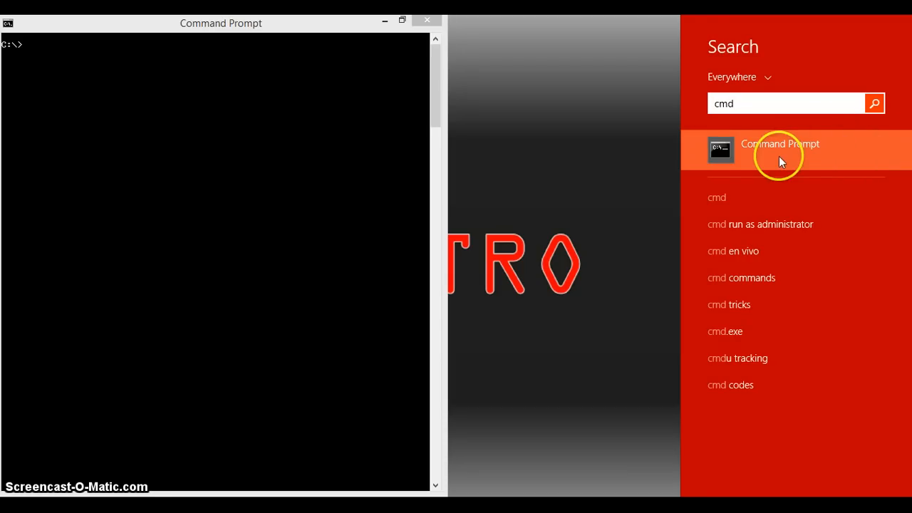
mouse_move(735, 163)
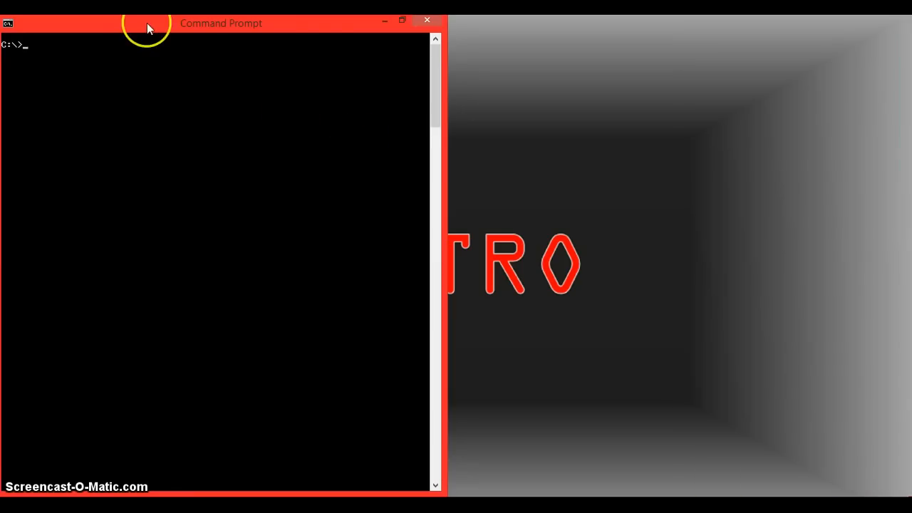
mouse_move(189, 60)
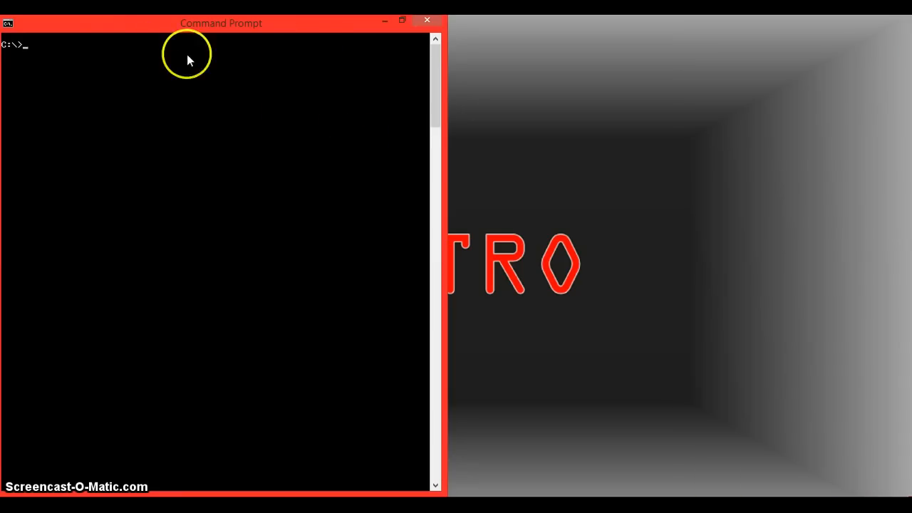
mouse_move(97, 51)
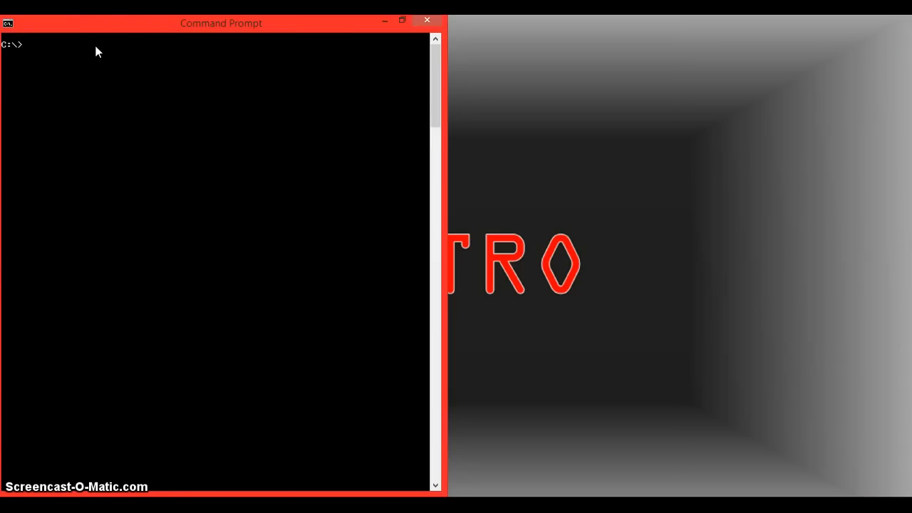
Go up to C:\ with cd.. and then into C:\Program Files
type("cd")
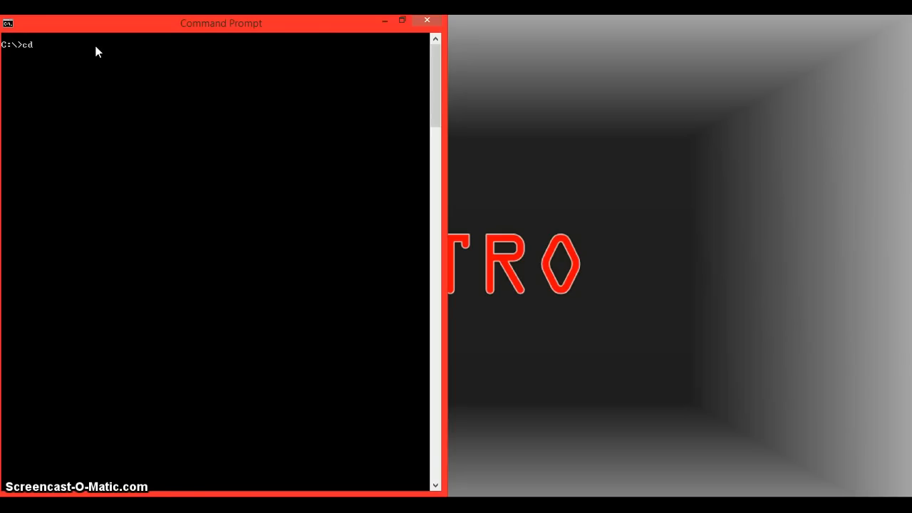
key("Return")
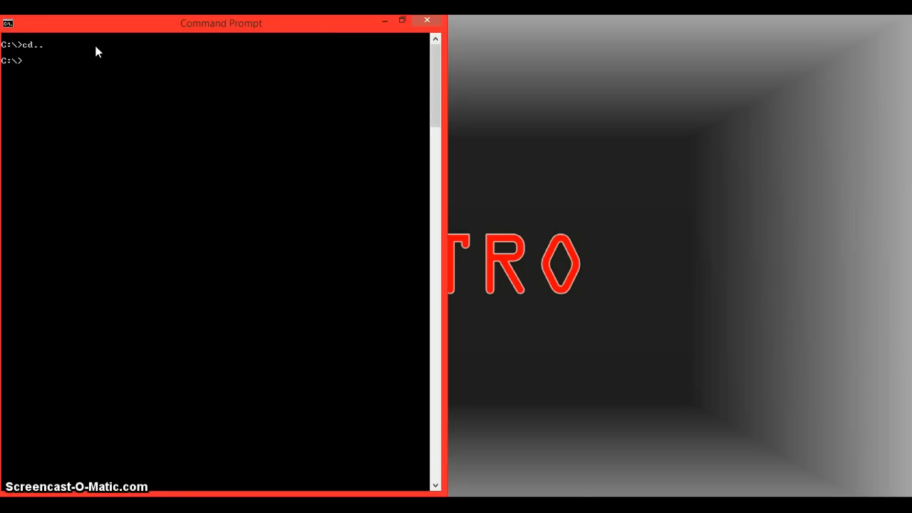
type("pr")
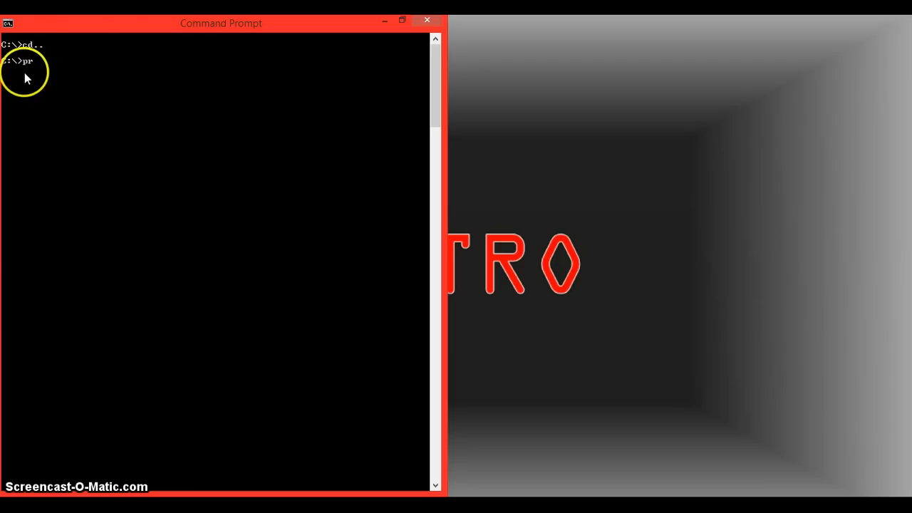
type("cd")
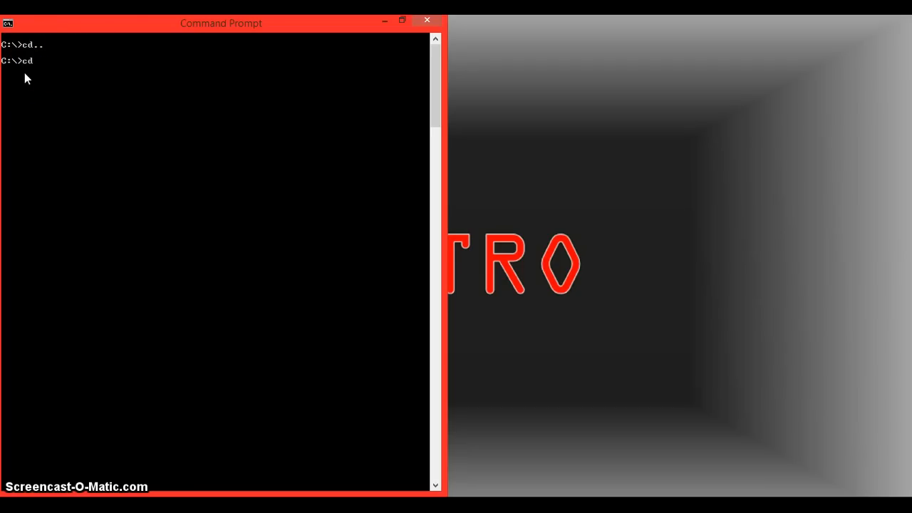
type("program f")
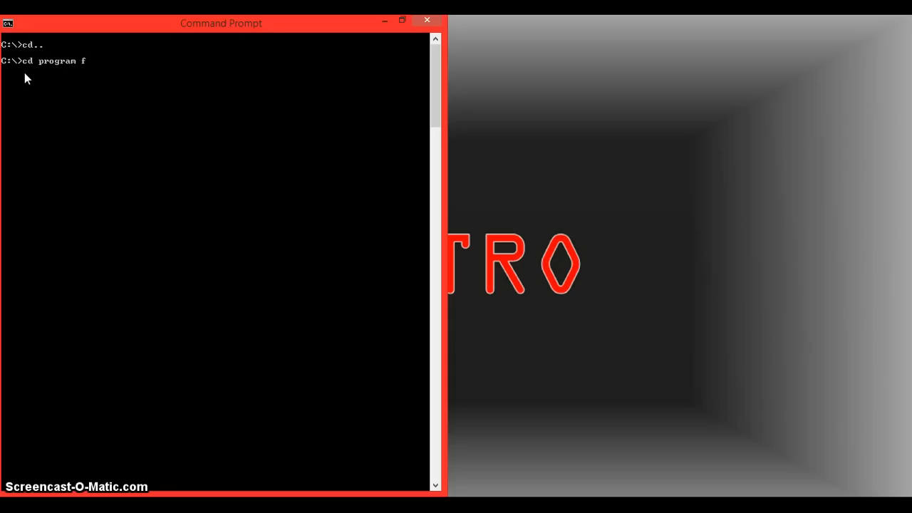
key("Return")
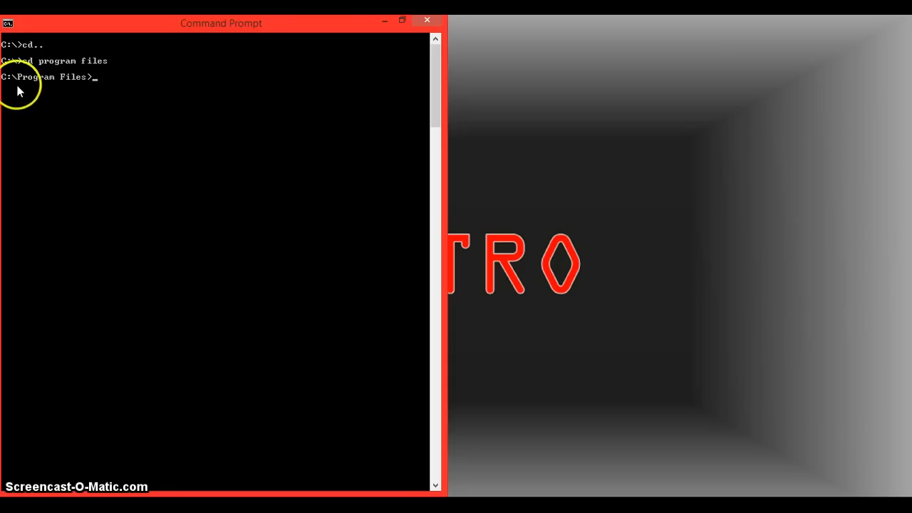
mouse_move(52, 91)
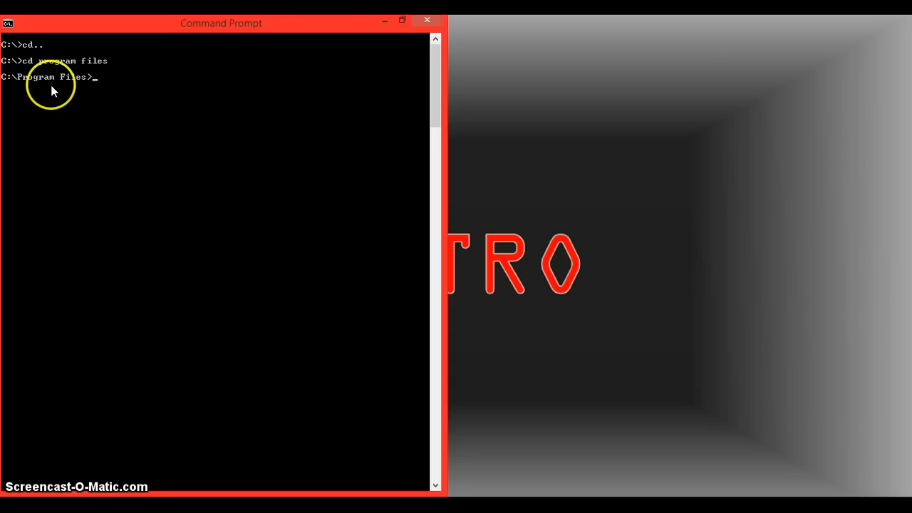
Back out to C:\ with cd.. and change into Program Files again
type("cd..")
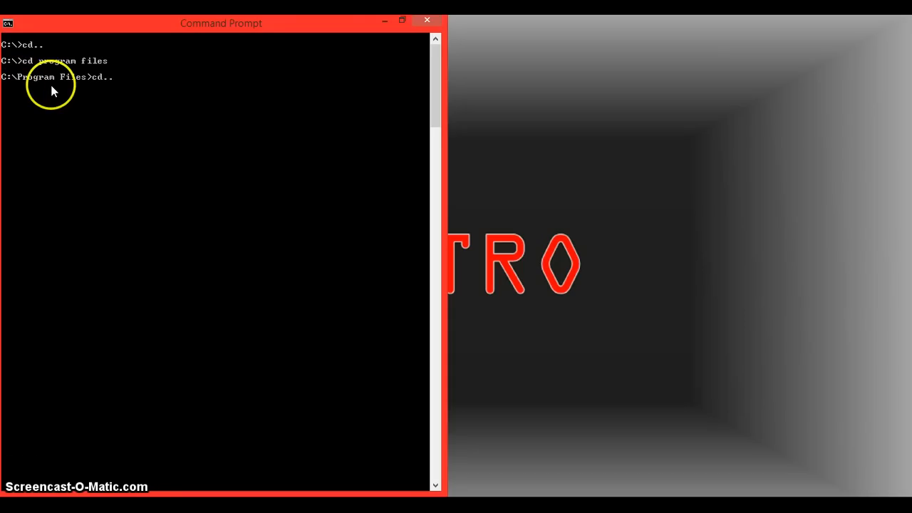
key("Return")
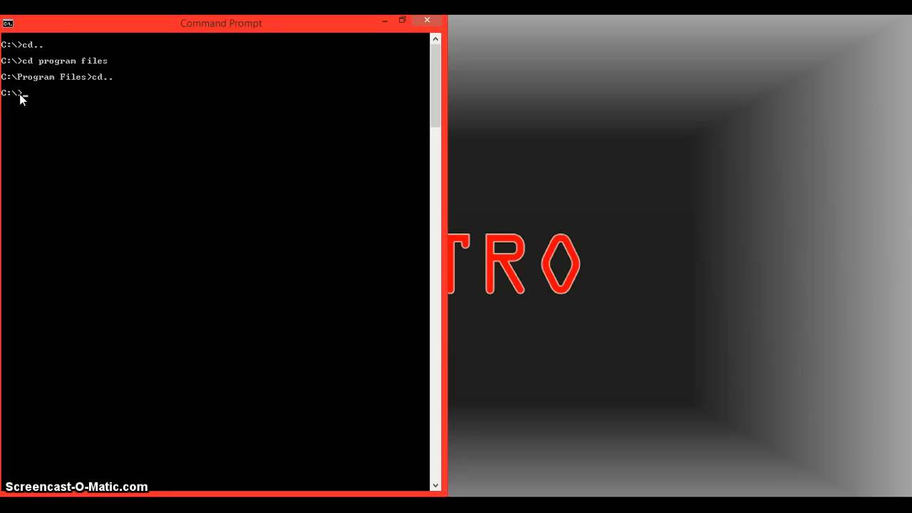
type("cd program")
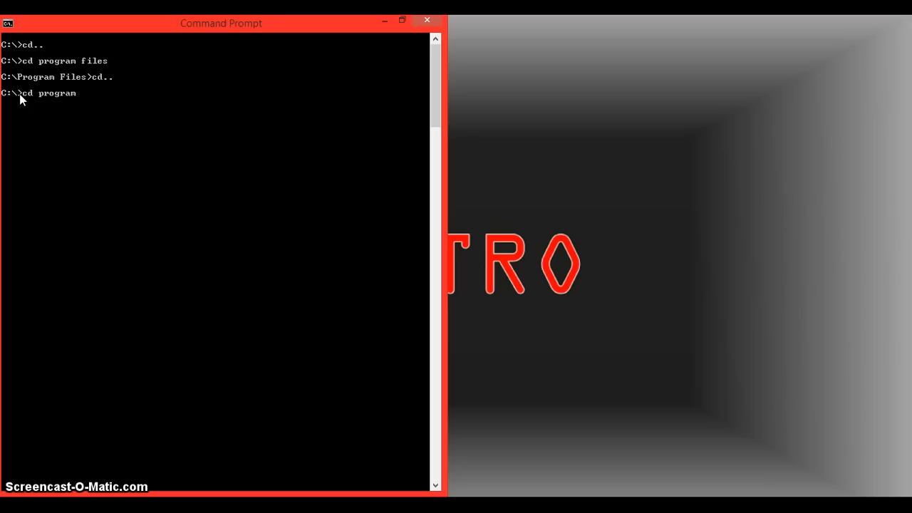
type("files")
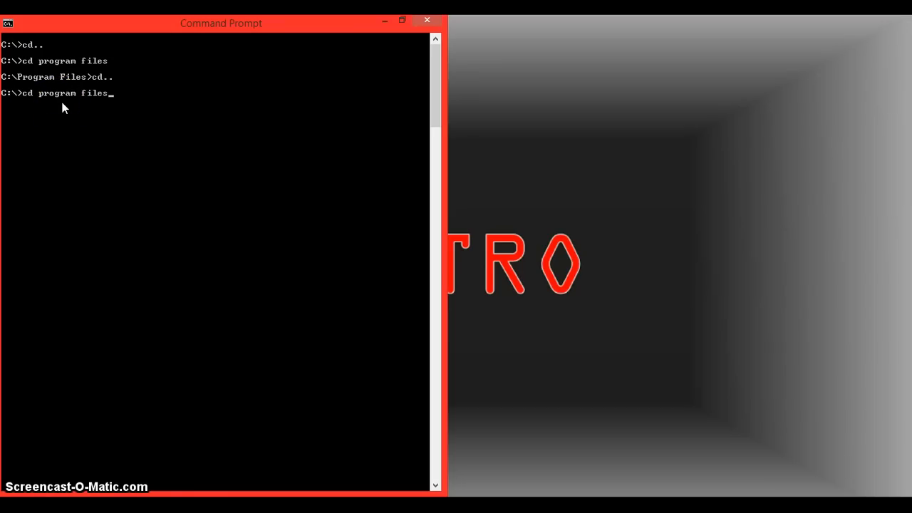
key("Return")
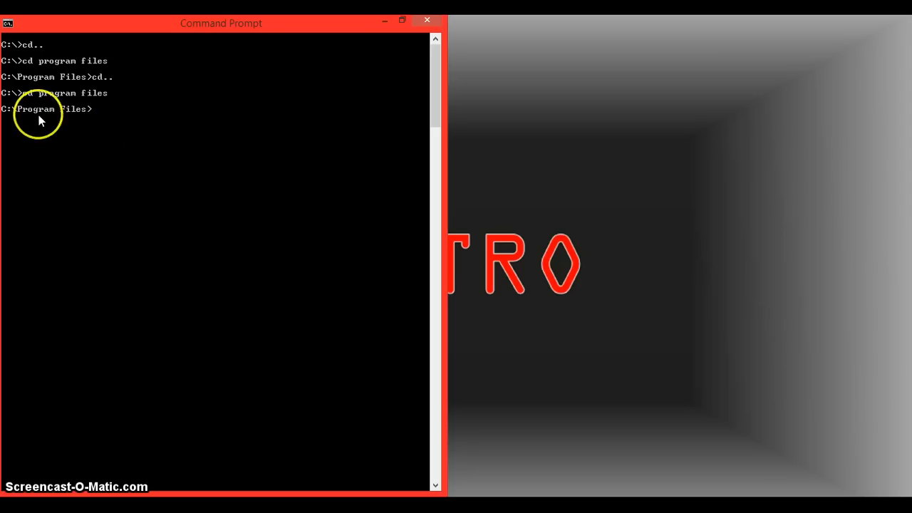
List Program Files with dir and change into the Internet Explorer folder
type("dir")
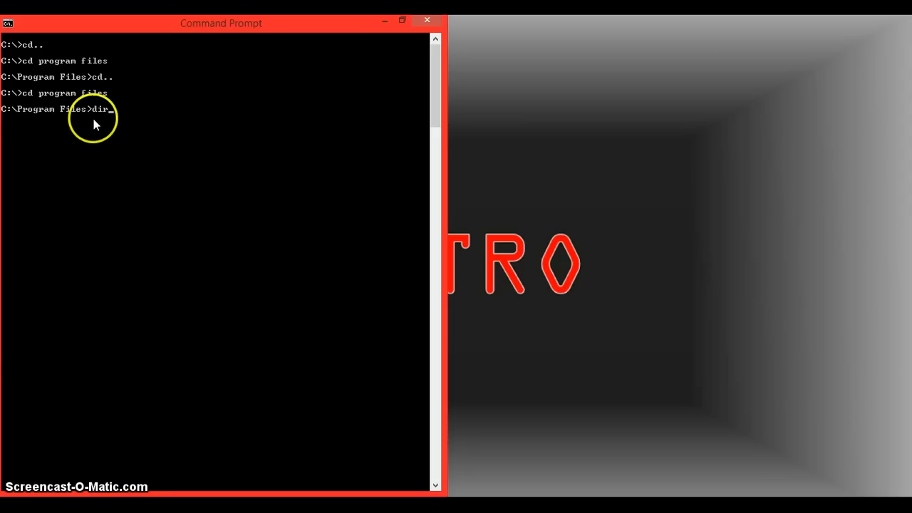
key("Return")
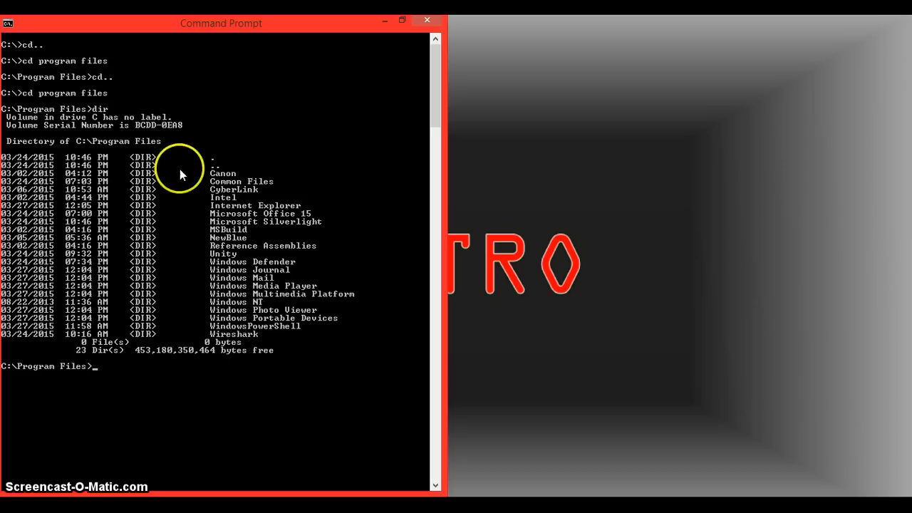
mouse_move(83, 92)
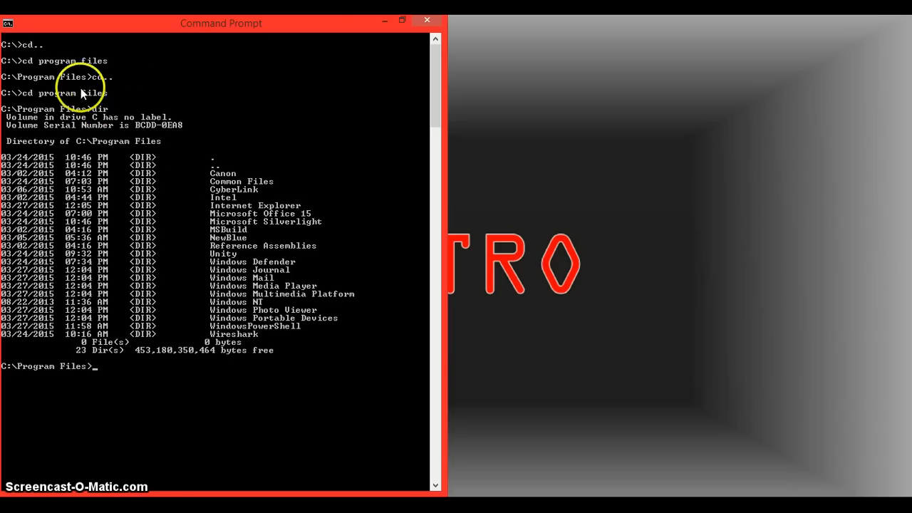
mouse_move(239, 291)
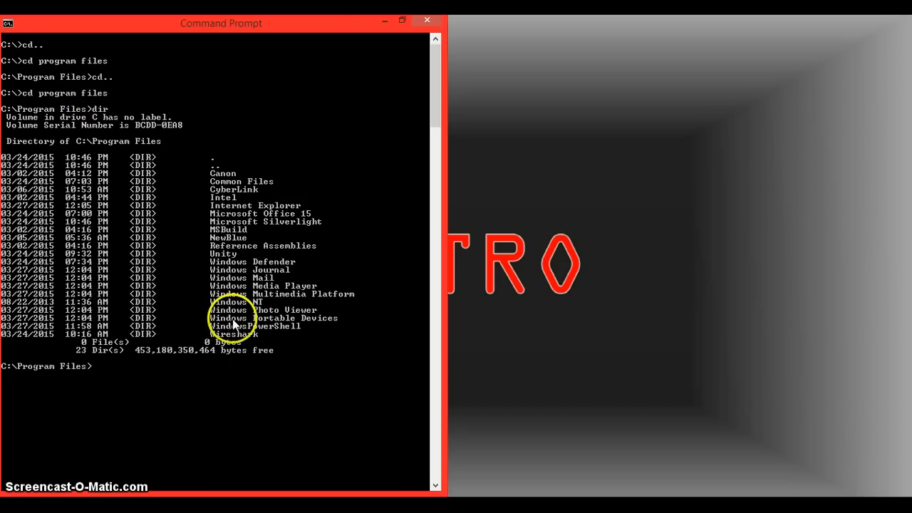
type("cd")
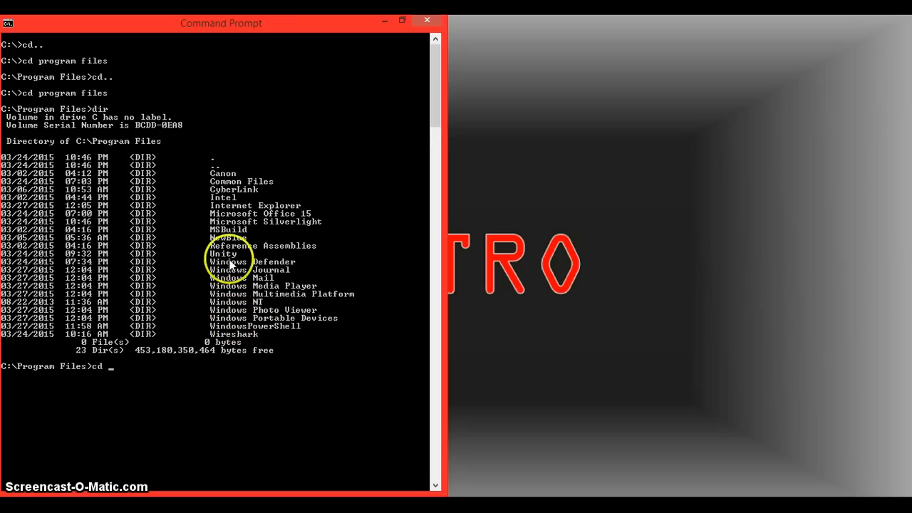
type("internet")
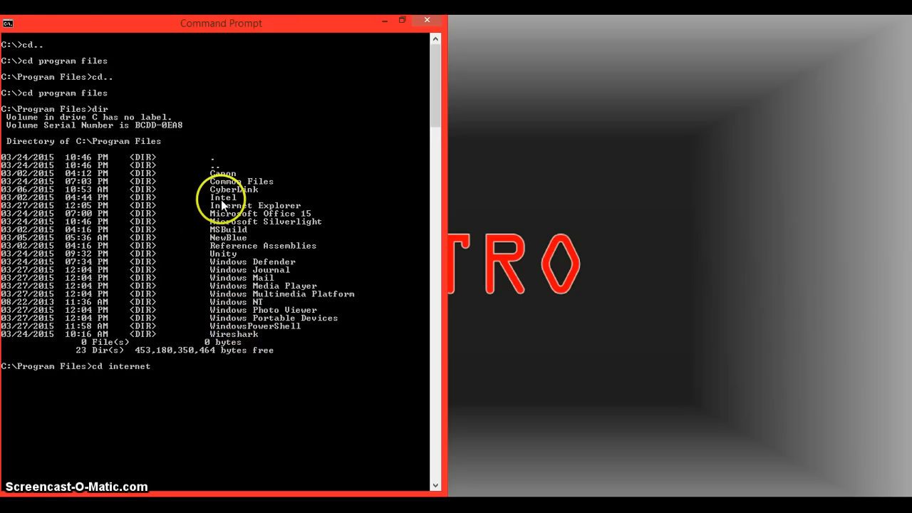
type("explorer")
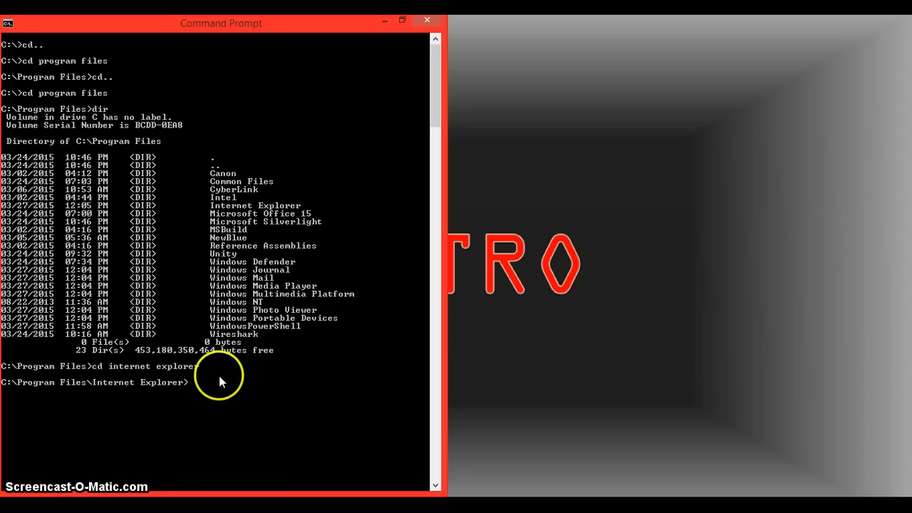
List the Internet Explorer folder's files with dir, showing iexplore.exe
type("dir")
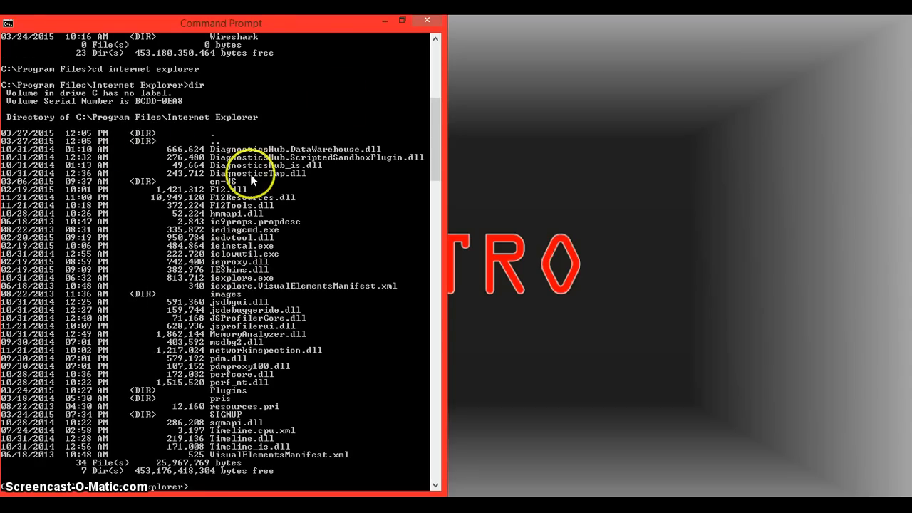
mouse_move(269, 240)
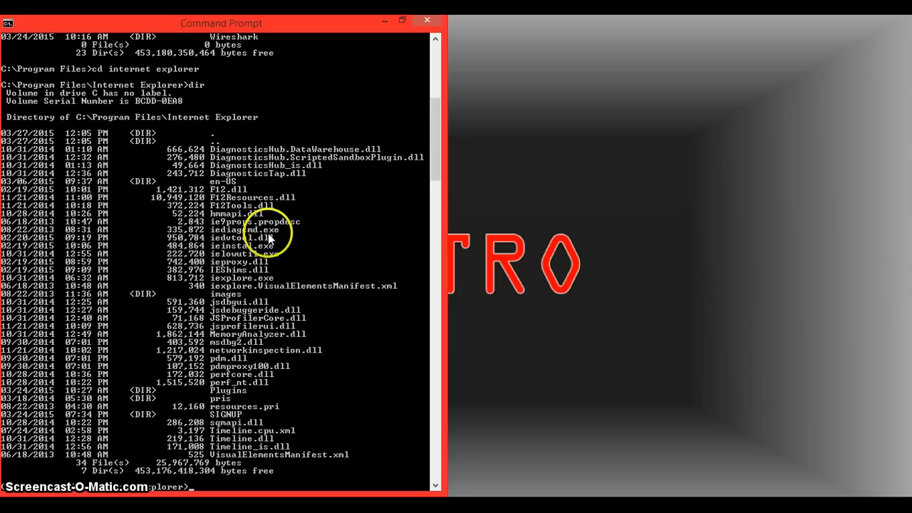
mouse_move(250, 291)
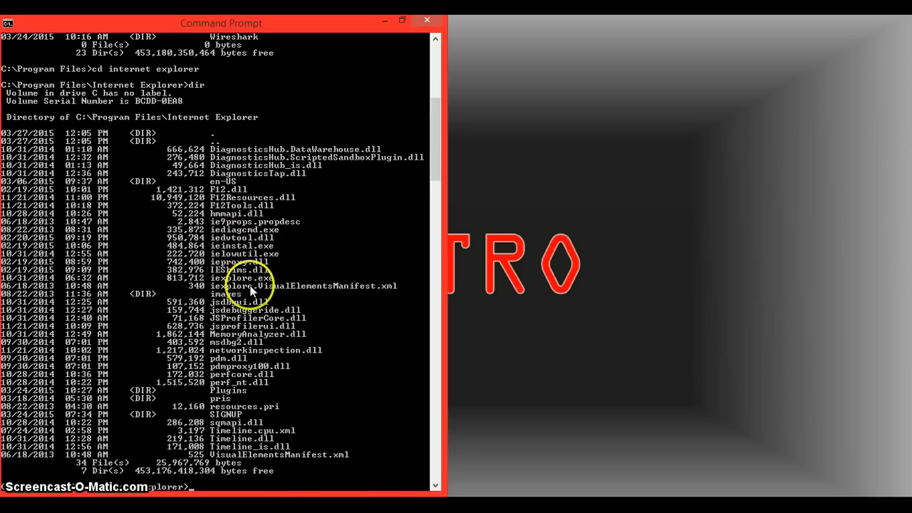
mouse_move(251, 282)
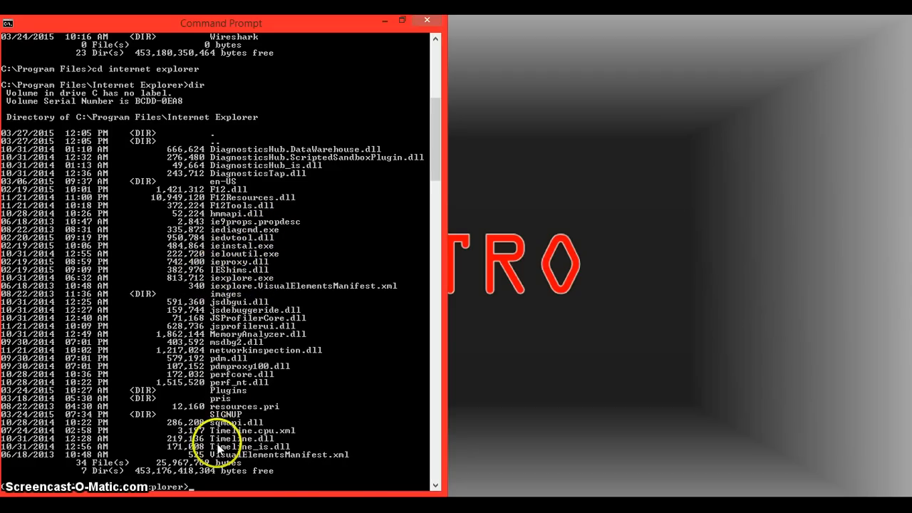
mouse_move(256, 278)
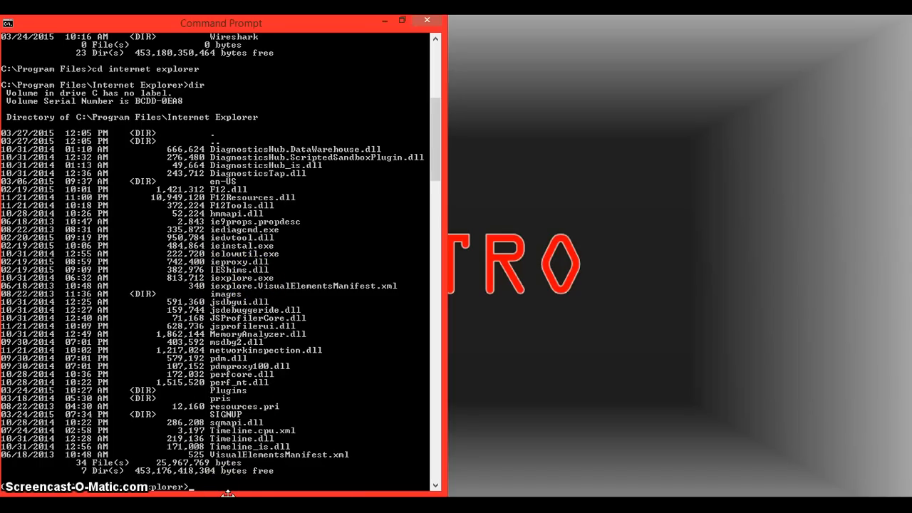
Attempt cd iexplore.exe, which is rejected as an invalid directory name
type("cd i")
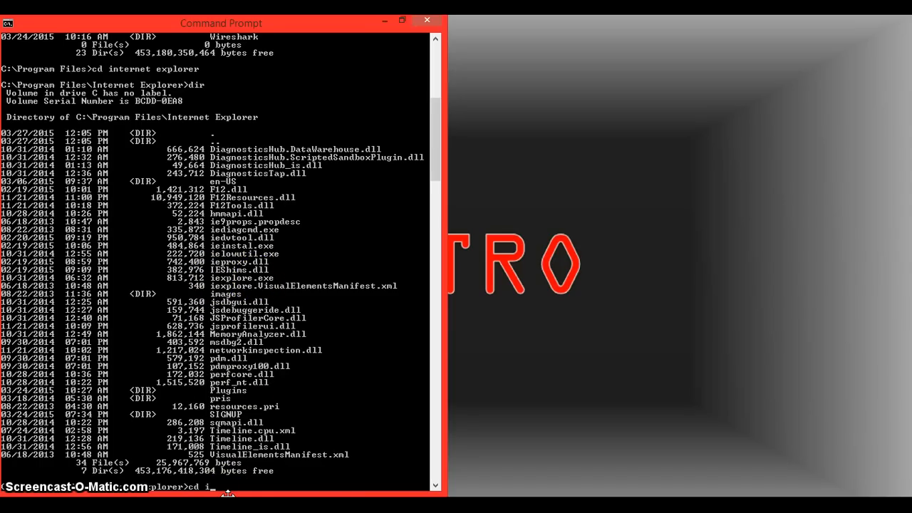
type("expl")
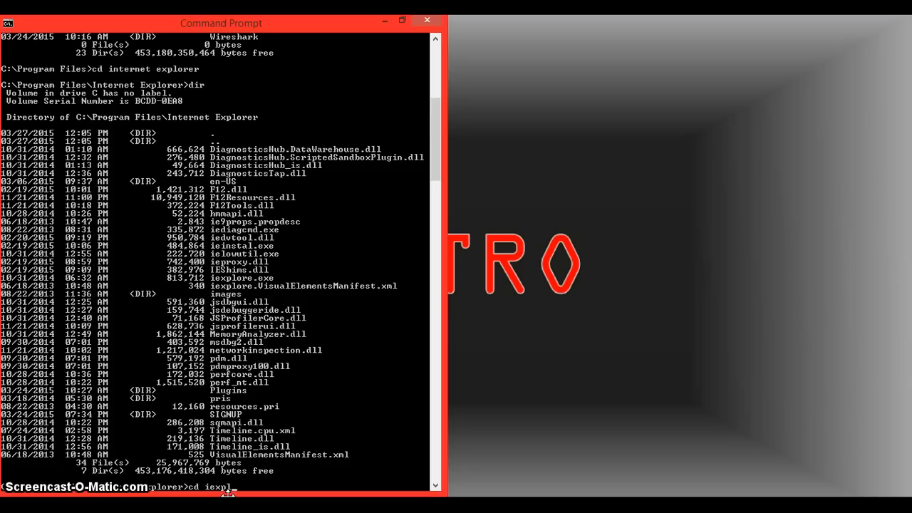
type("ore.ex")
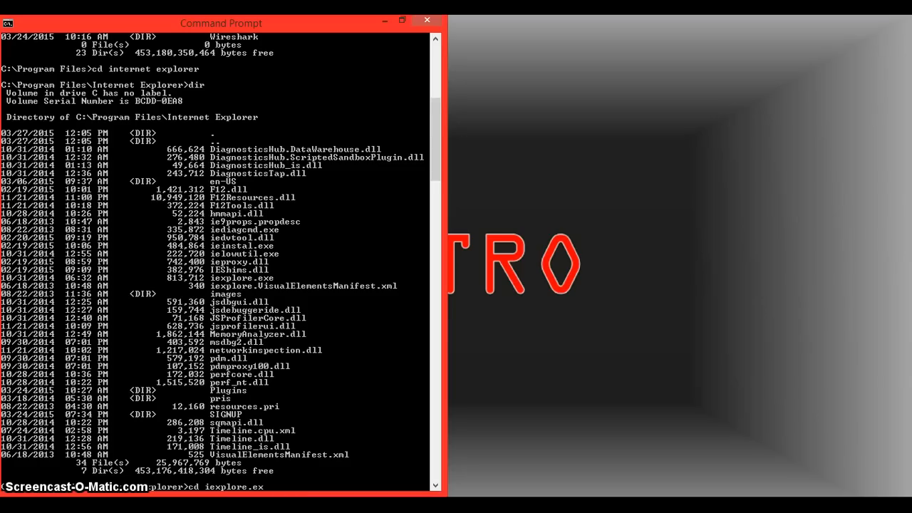
key("Return")
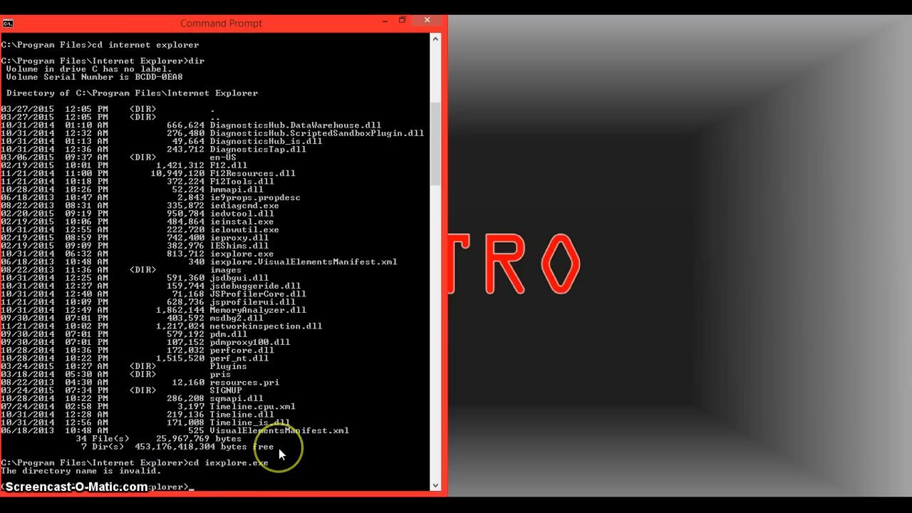
mouse_move(255, 473)
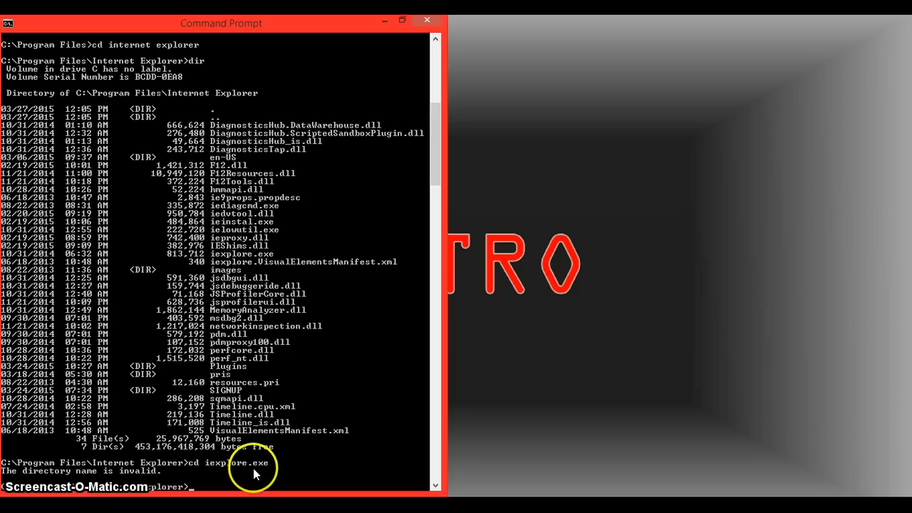
Run iexplore.exe from the current folder, launching Internet Explorer
type("cd")
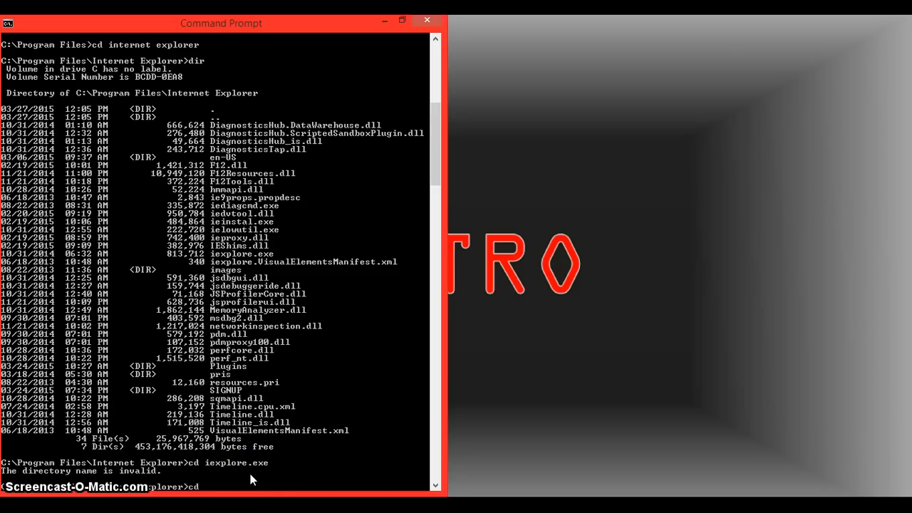
type("iex")
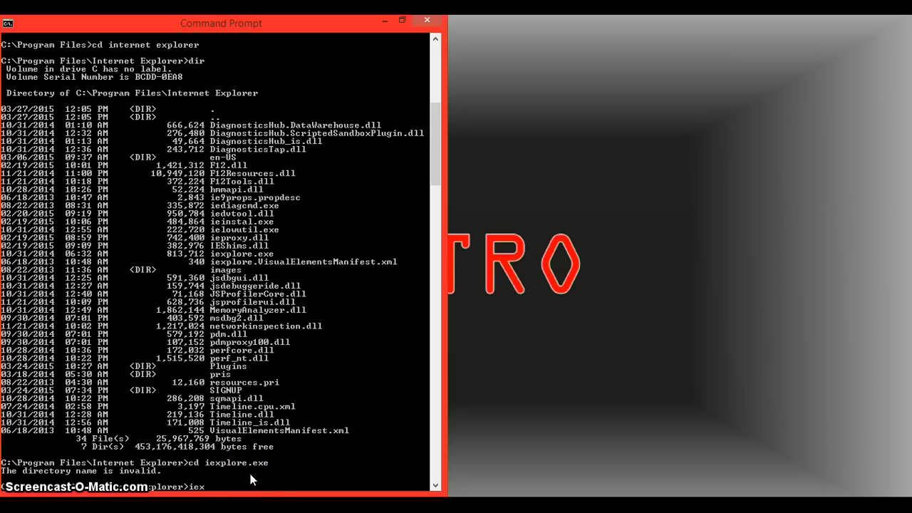
type("plore.exe")
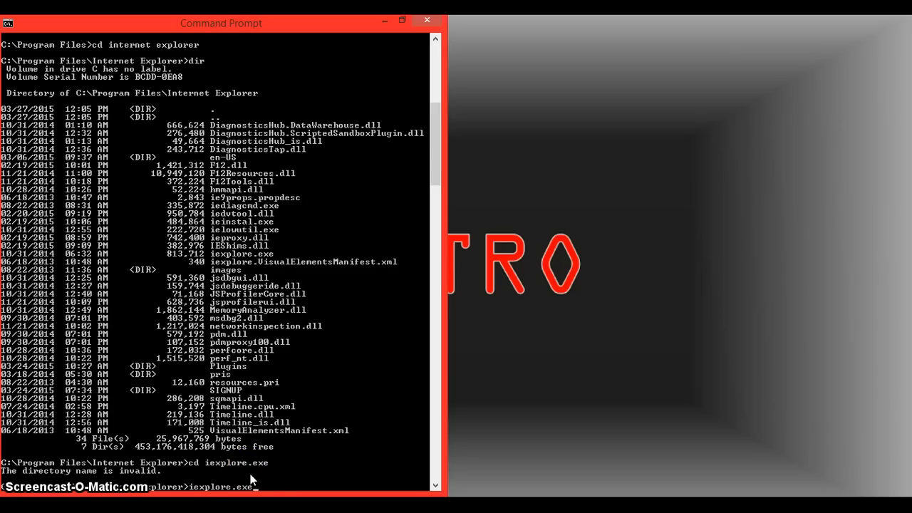
key("Return")
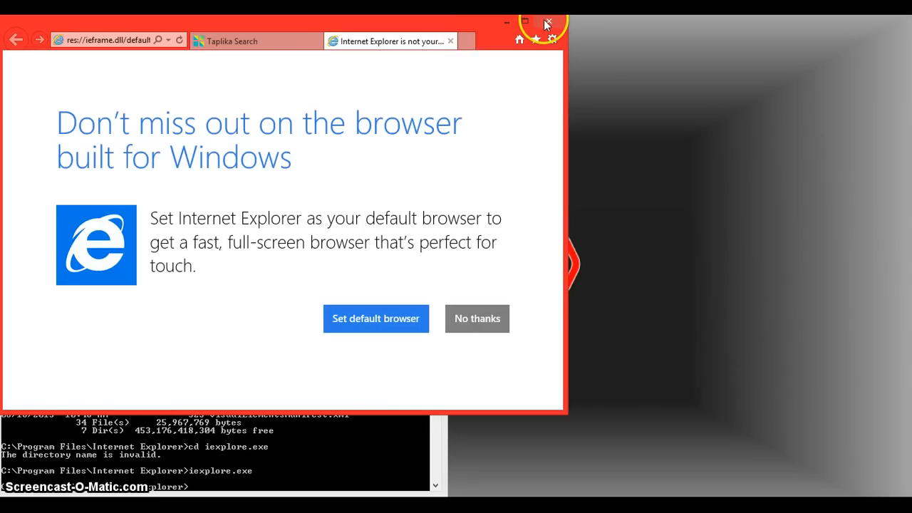
Close the Internet Explorer window along with all its tabs
left_click(548, 23)
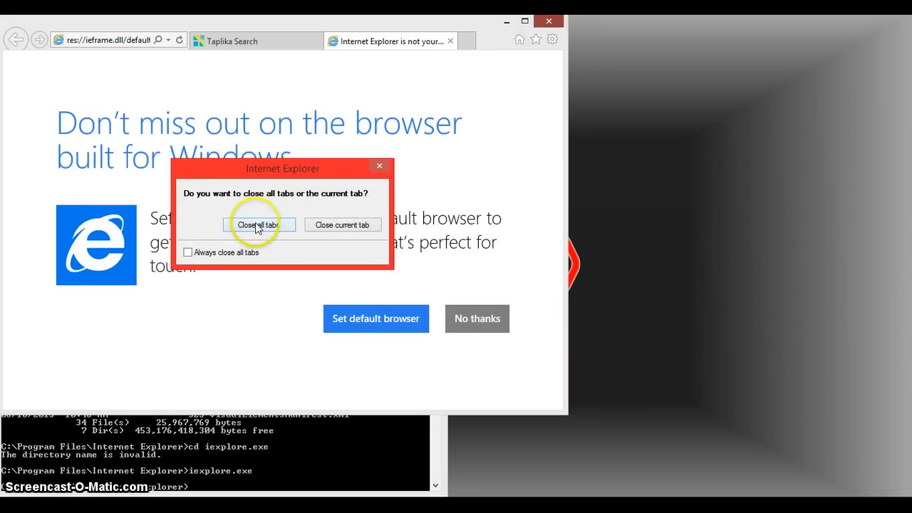
left_click(257, 226)
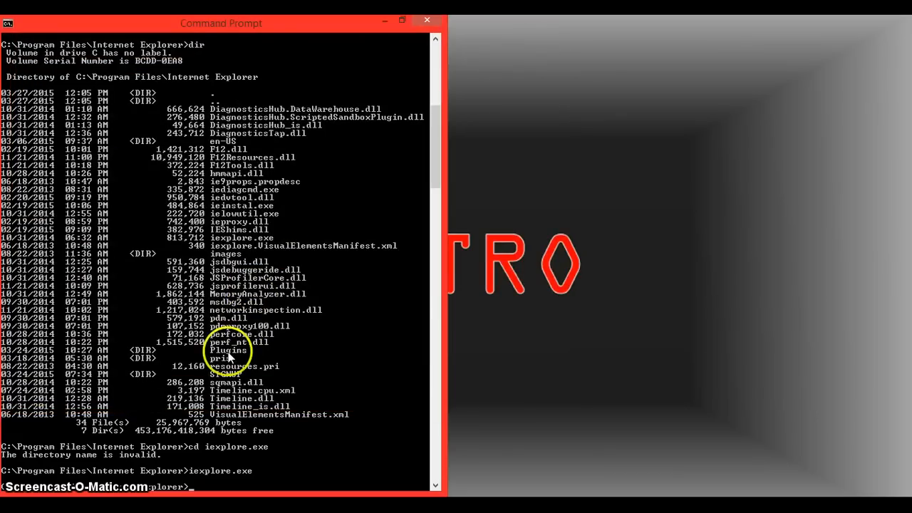
mouse_move(188, 88)
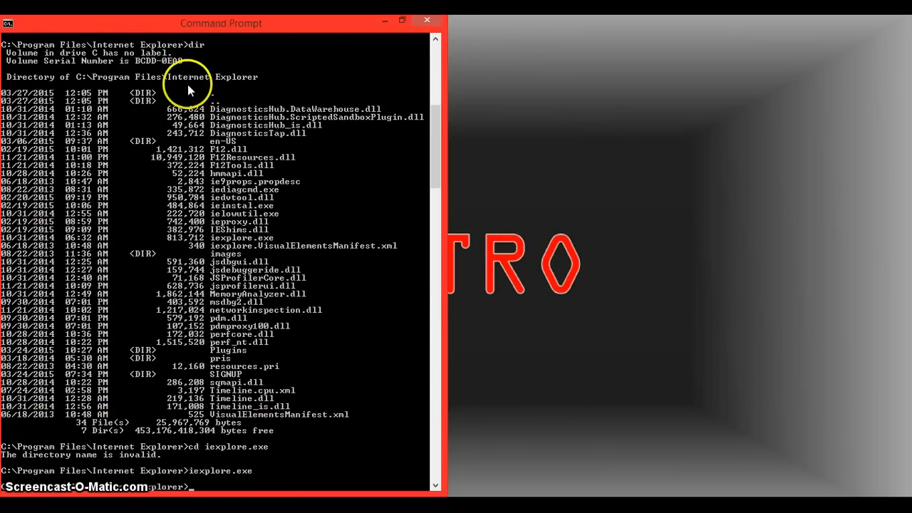
mouse_move(231, 123)
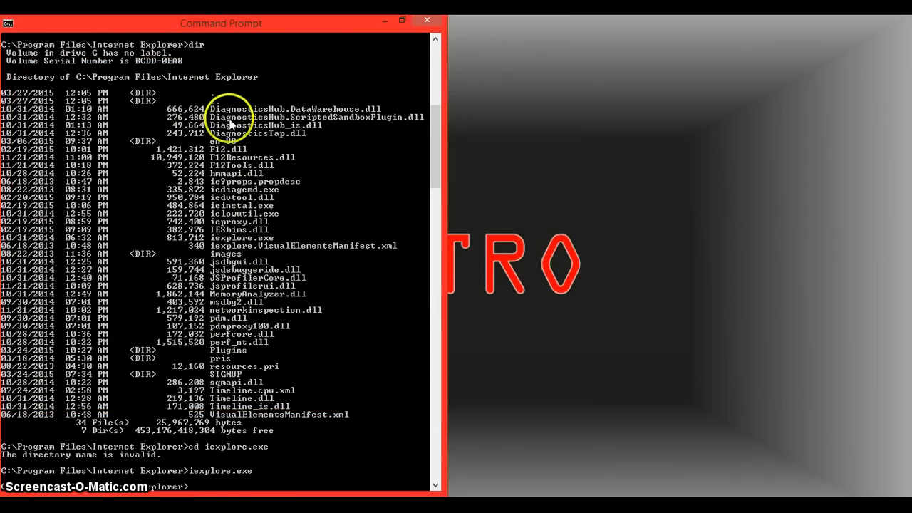
mouse_move(211, 245)
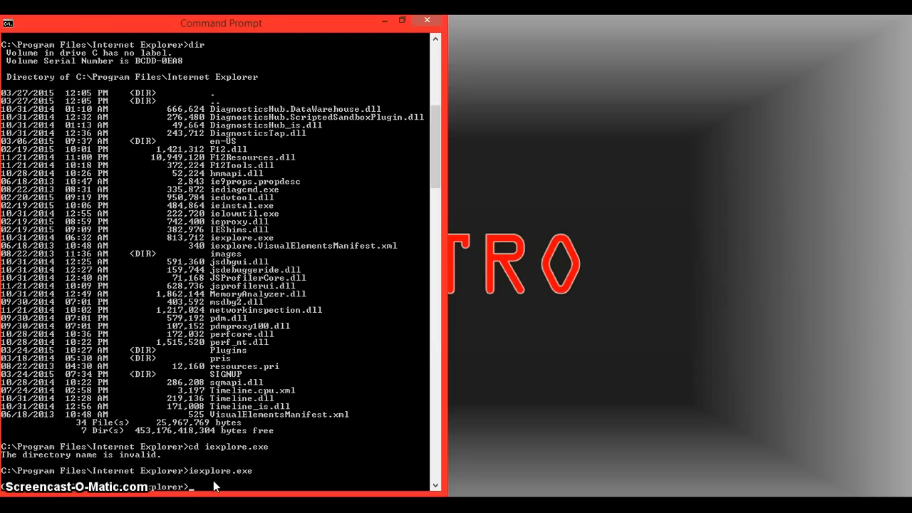
Change into Windows Photo Viewer and run imagingdevices.exe, opening Scanners and Cameras
type("cd..")
type("dir")
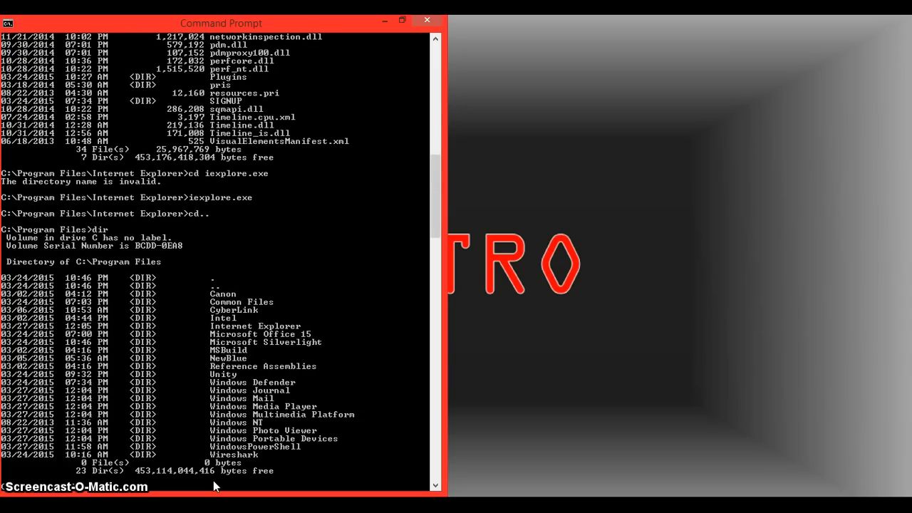
type("photo viewer")
type("dir")
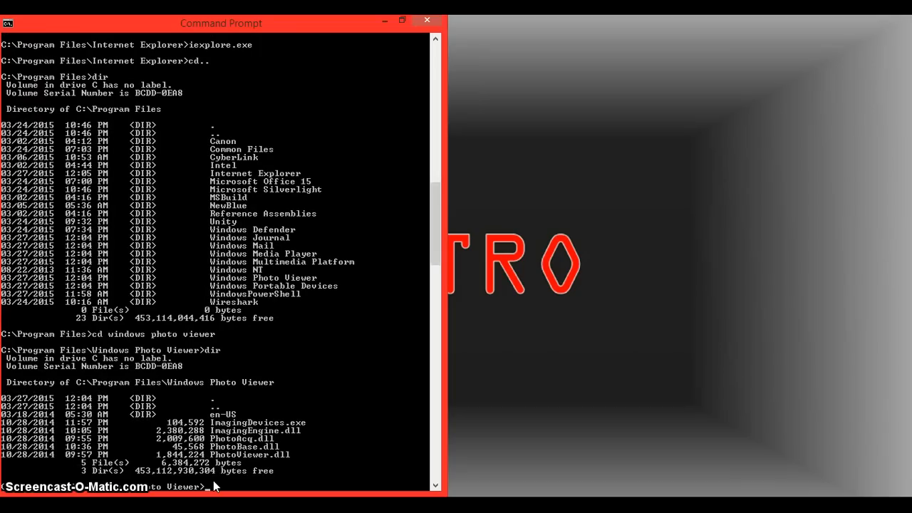
type("imagingdevice")
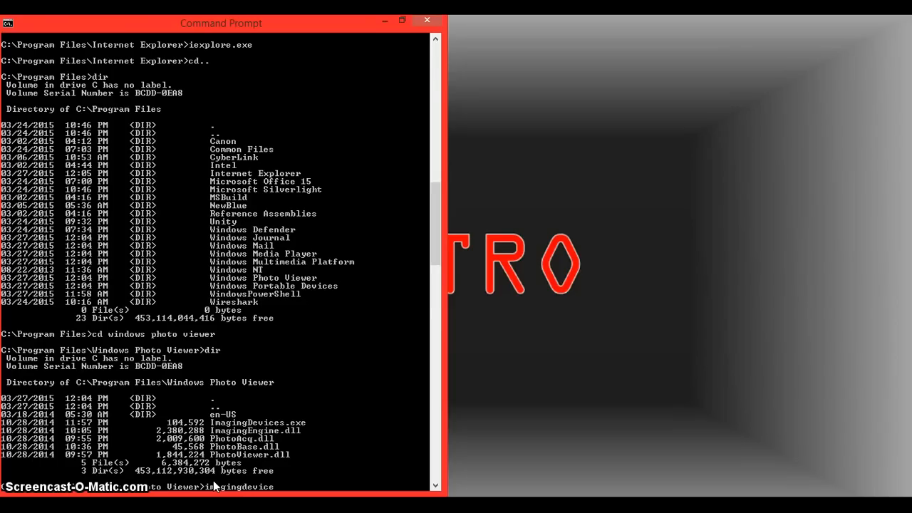
type("s.exe")
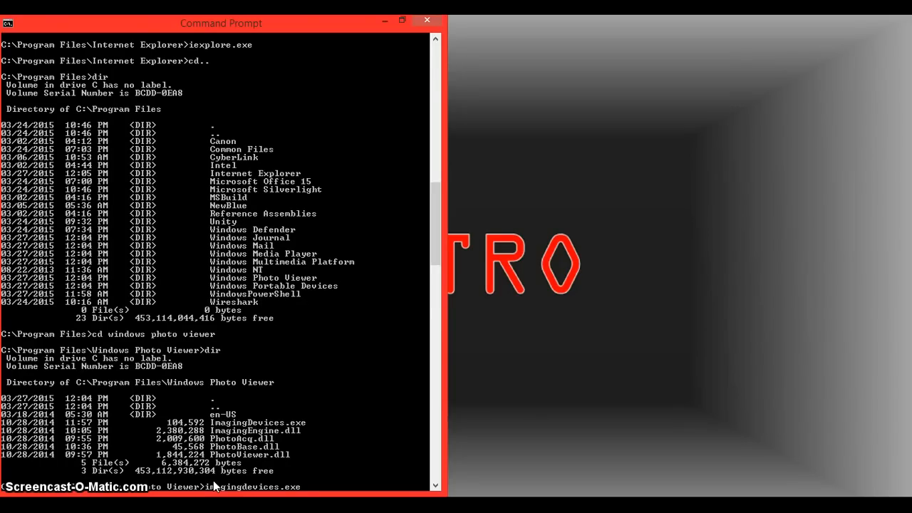
key("Return")
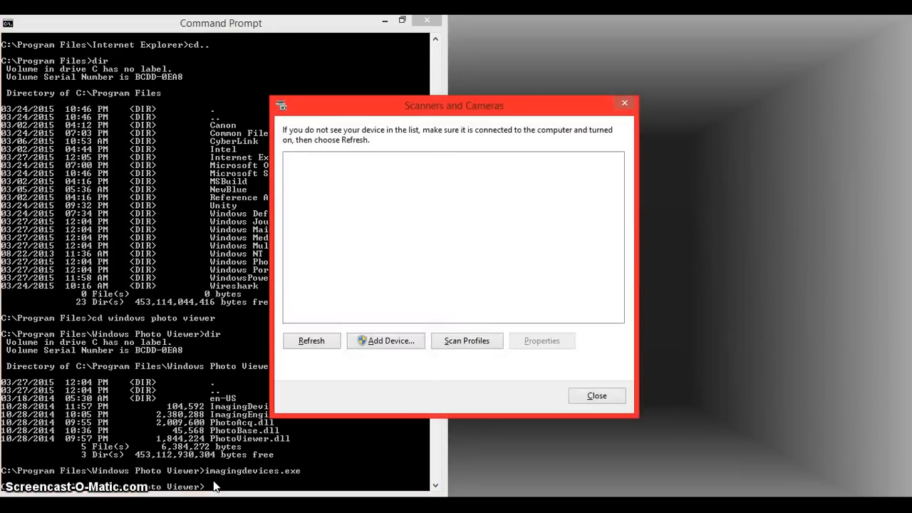
mouse_move(510, 114)
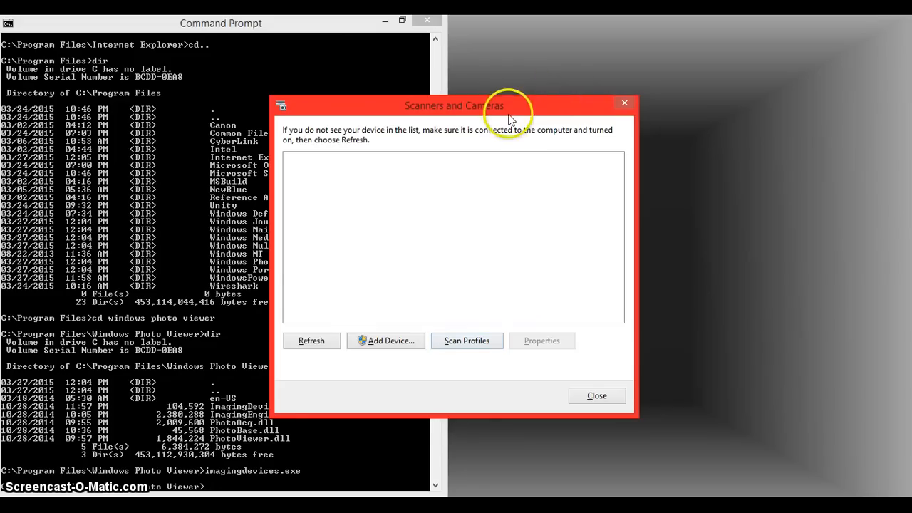
Move the Scanners and Cameras window aside and close it
left_click_drag(453, 106, 550, 117)
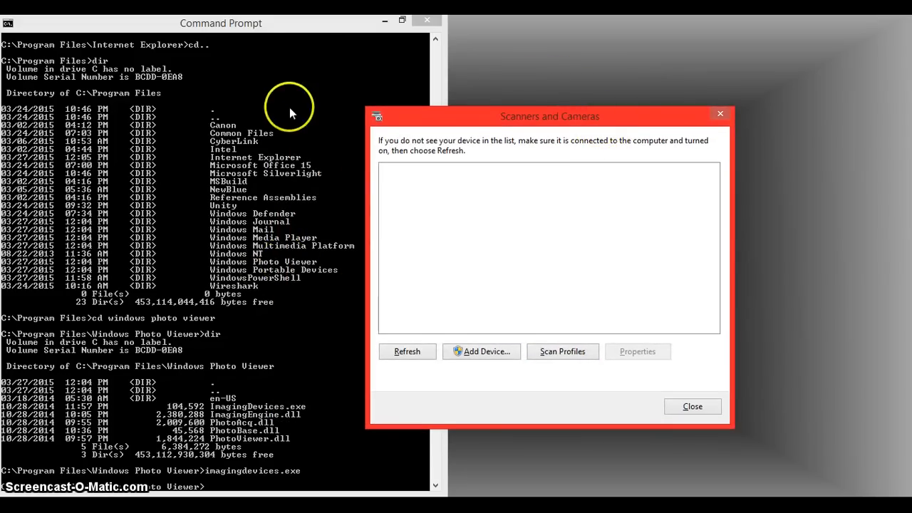
mouse_move(616, 117)
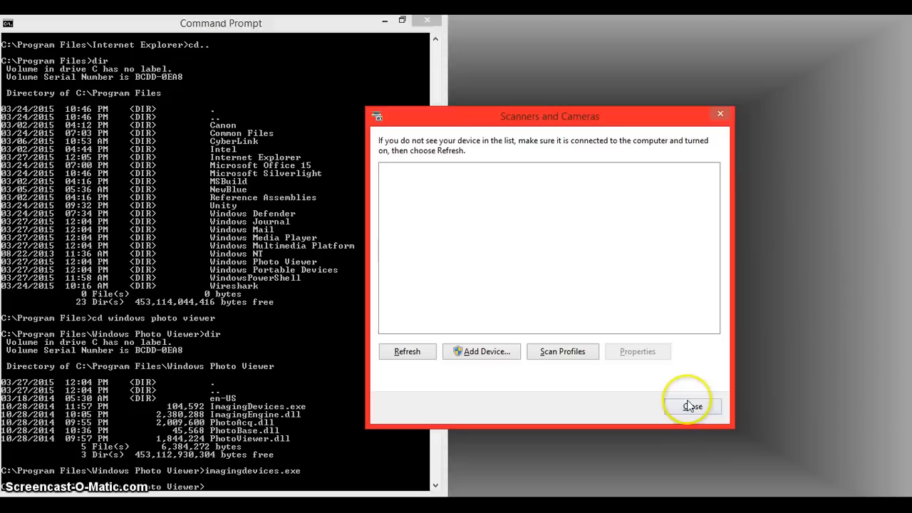
left_click(691, 407)
type("cd..")
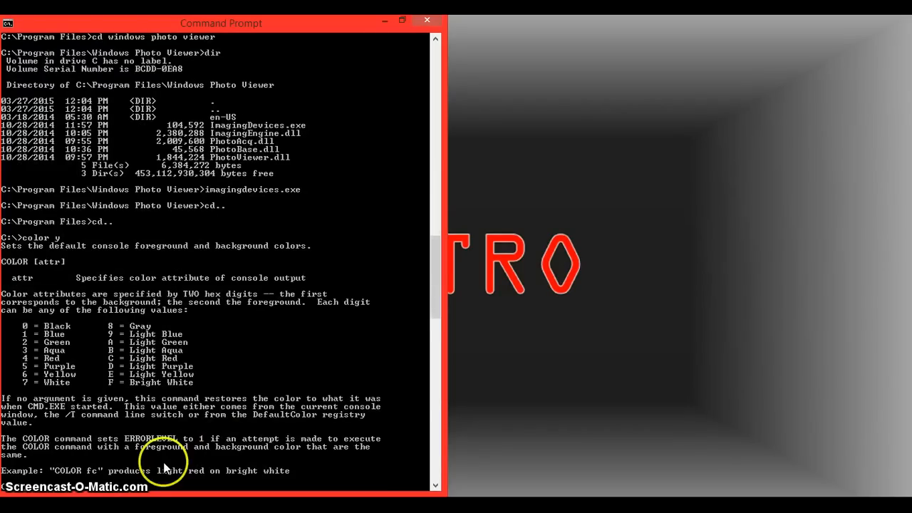
mouse_move(64, 378)
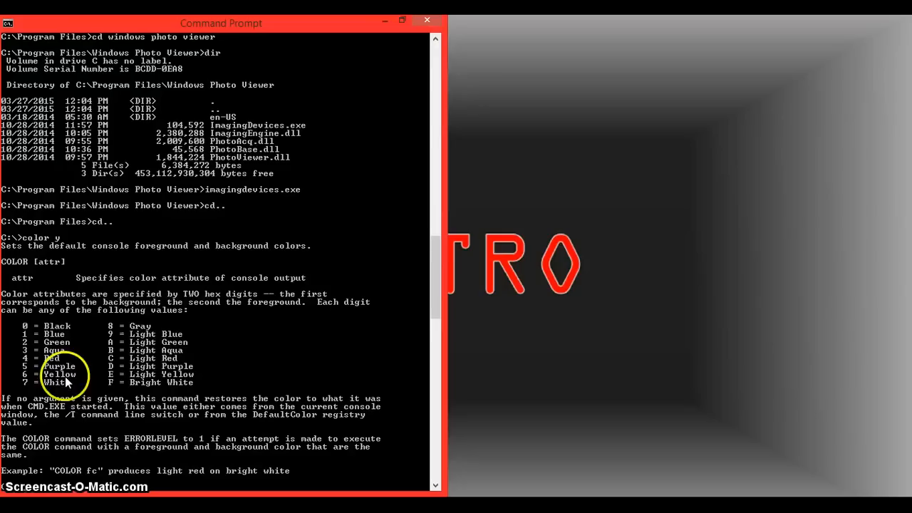
mouse_move(56, 334)
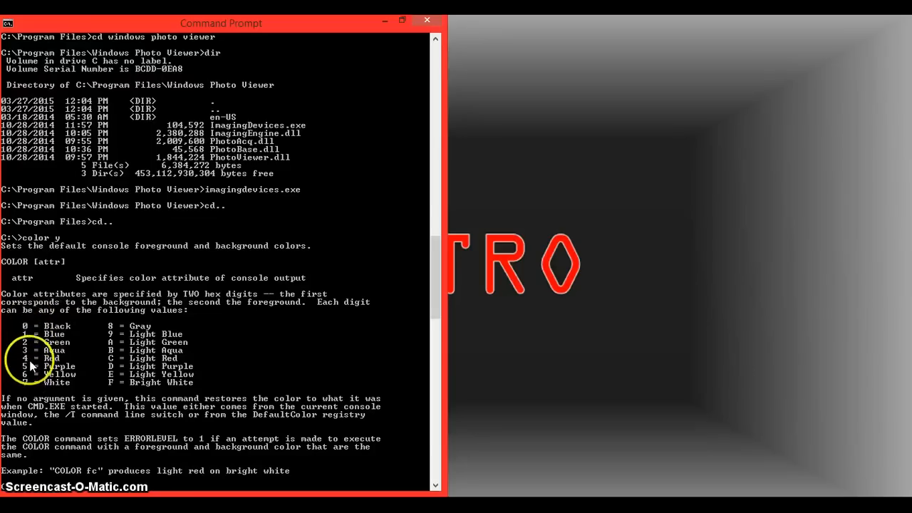
mouse_move(131, 335)
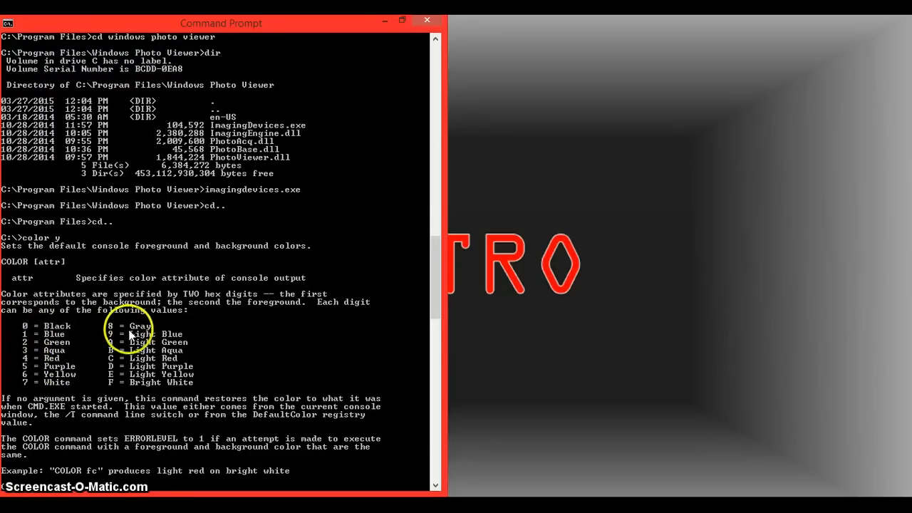
mouse_move(34, 359)
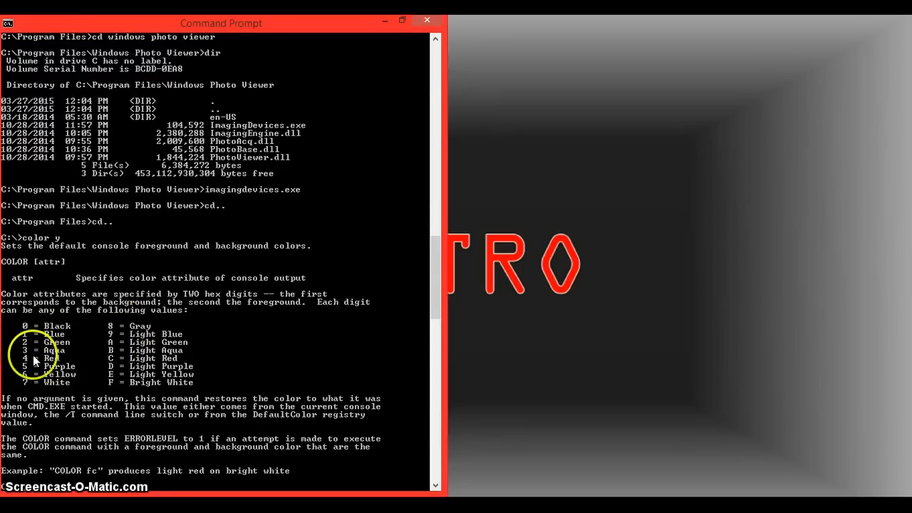
mouse_move(131, 350)
type("color 7D")
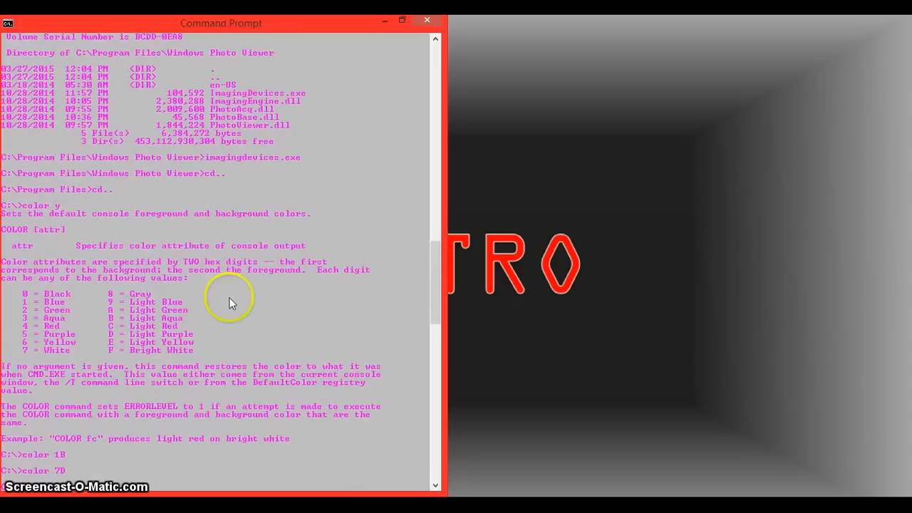
mouse_move(80, 487)
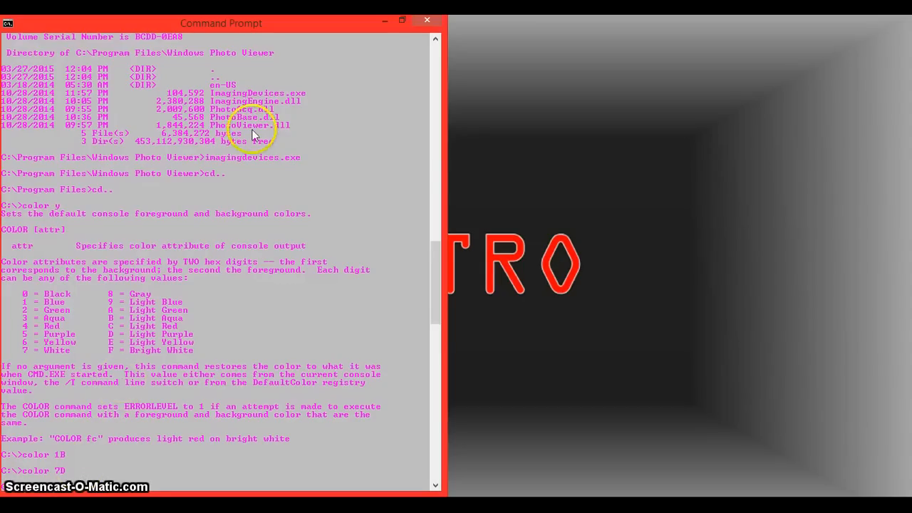
mouse_move(264, 114)
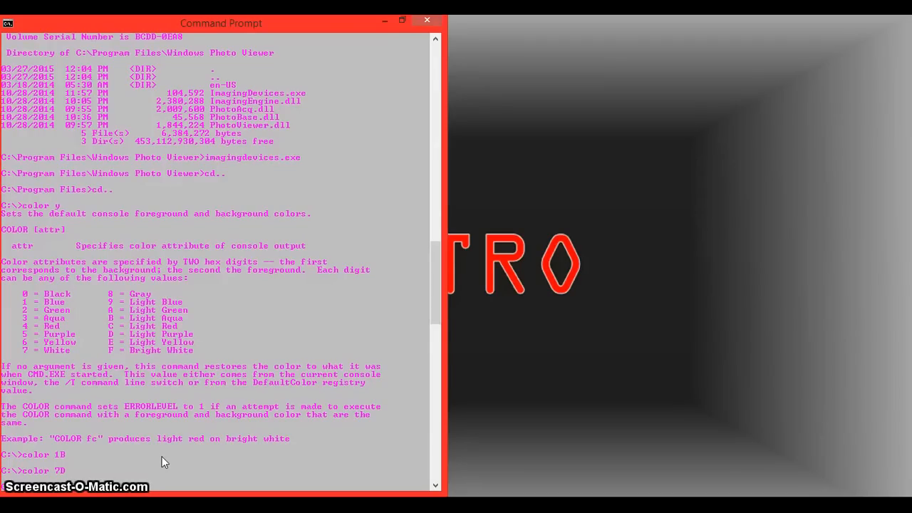
mouse_move(236, 479)
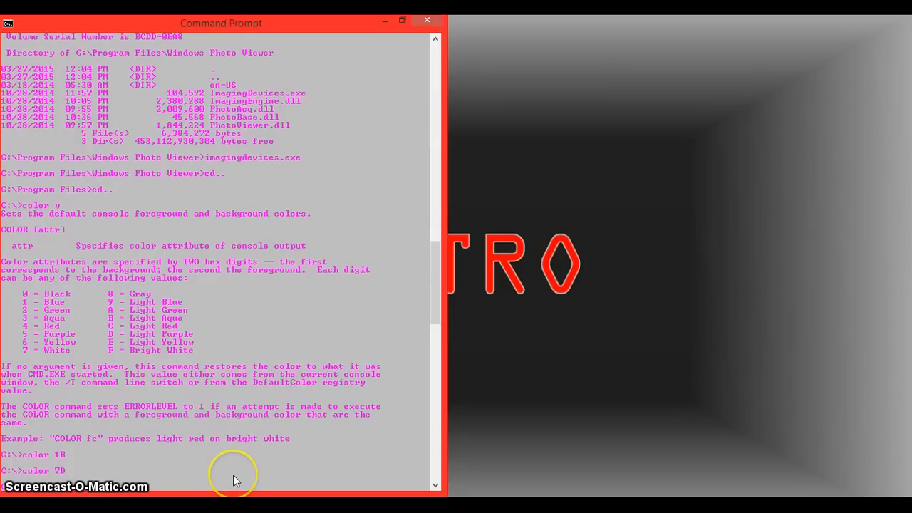